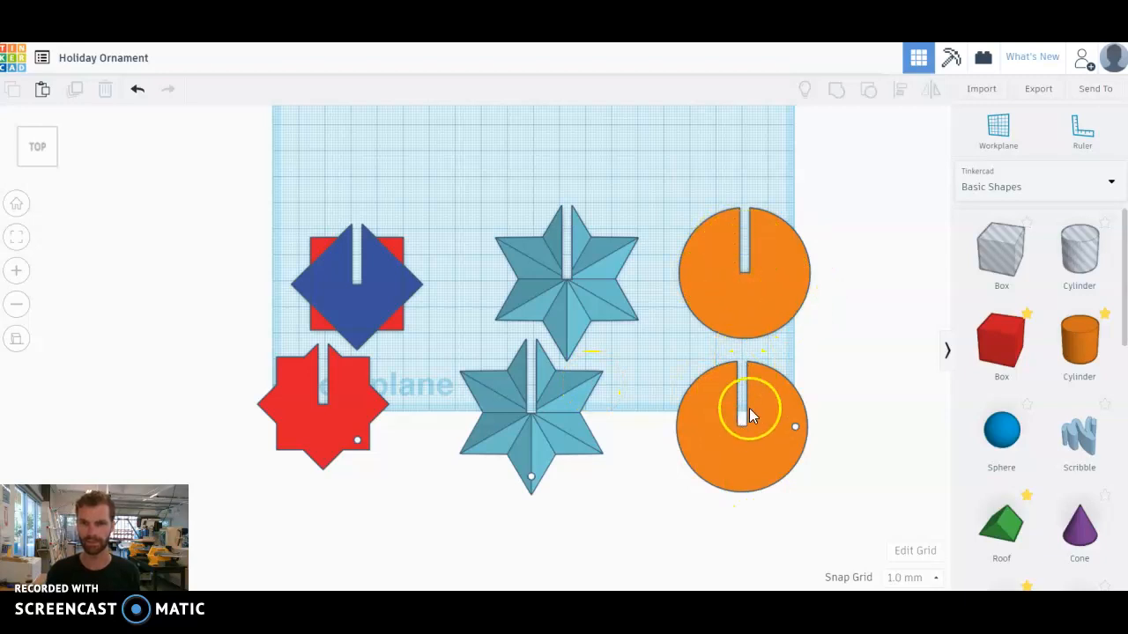
Switch from the Holiday Ornament example to the Chess pieces example design.
click(384, 243)
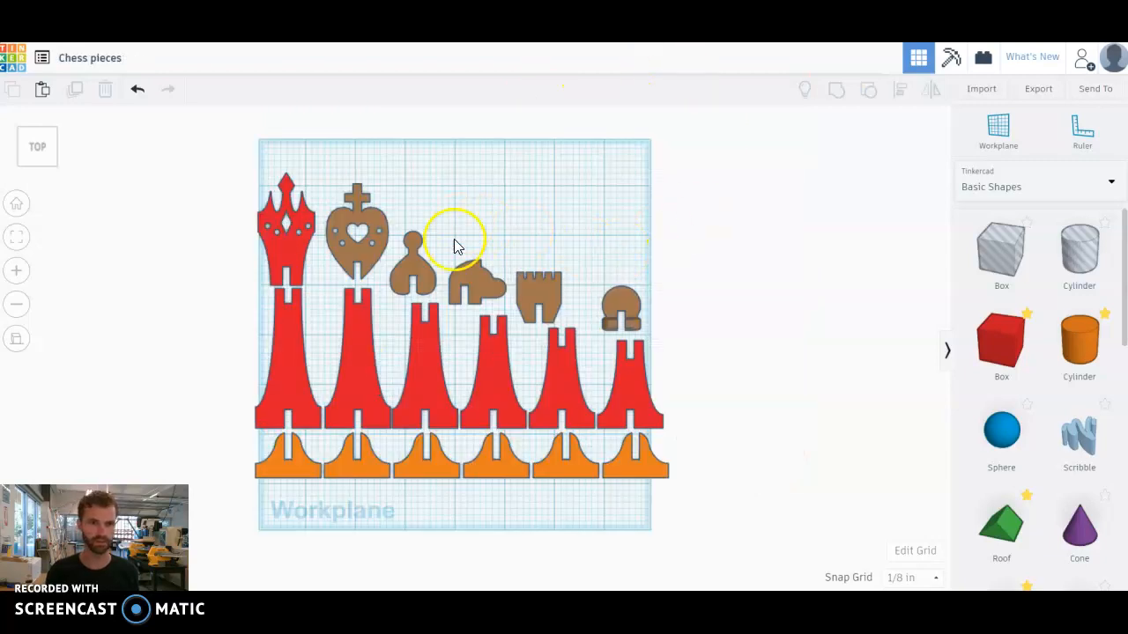
mouse_move(819, 141)
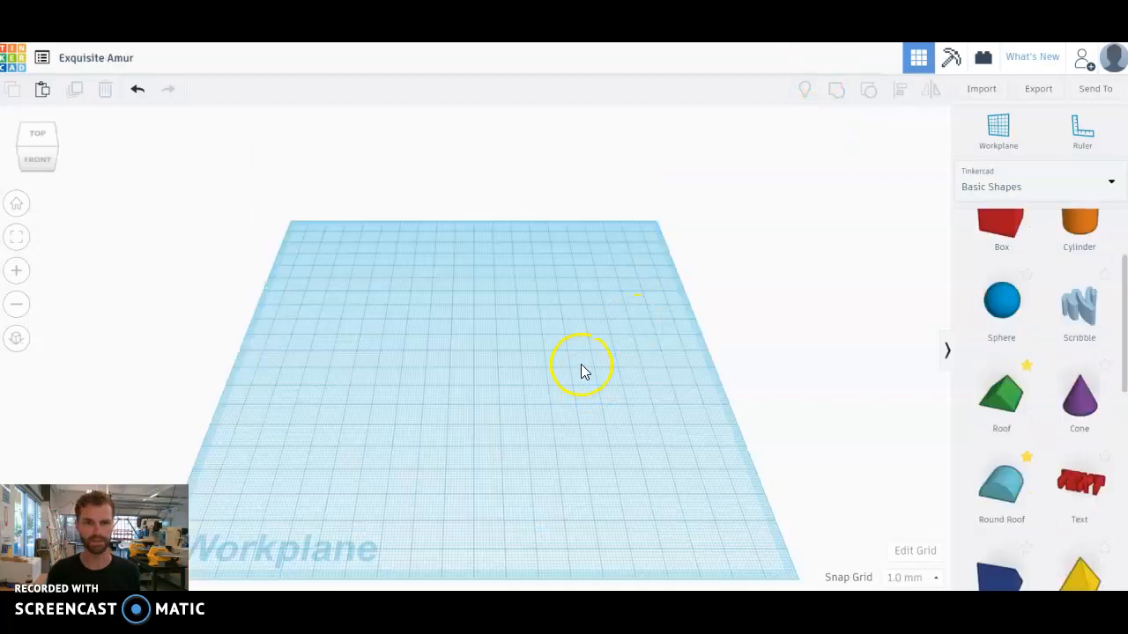
mouse_move(273, 361)
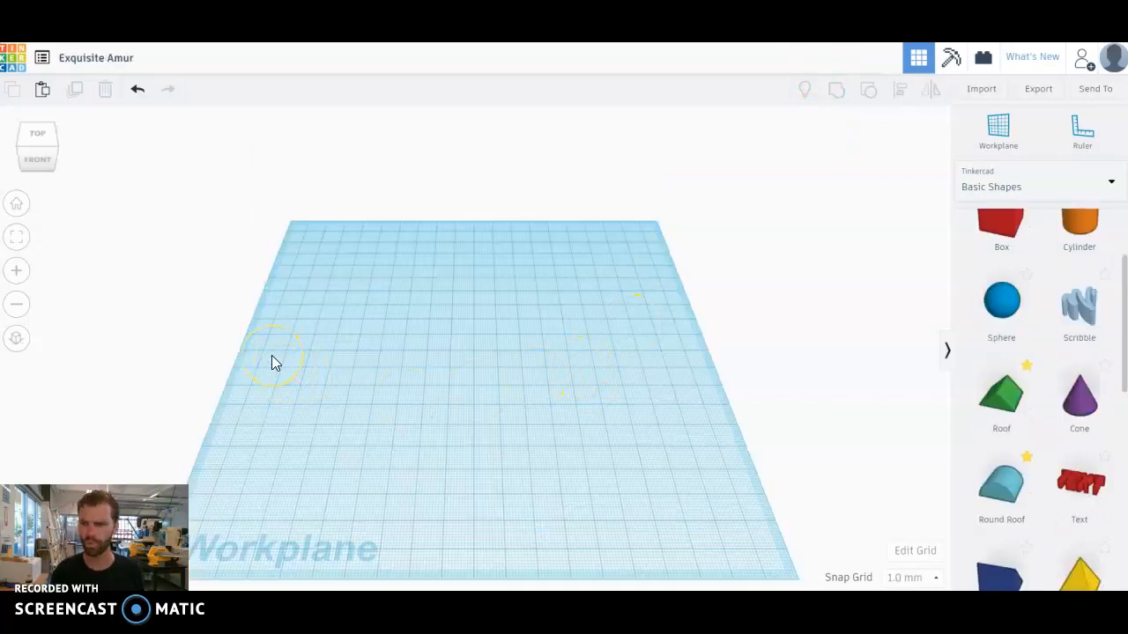
Switch the new empty design to a straight-down top view of the workplane.
click(37, 137)
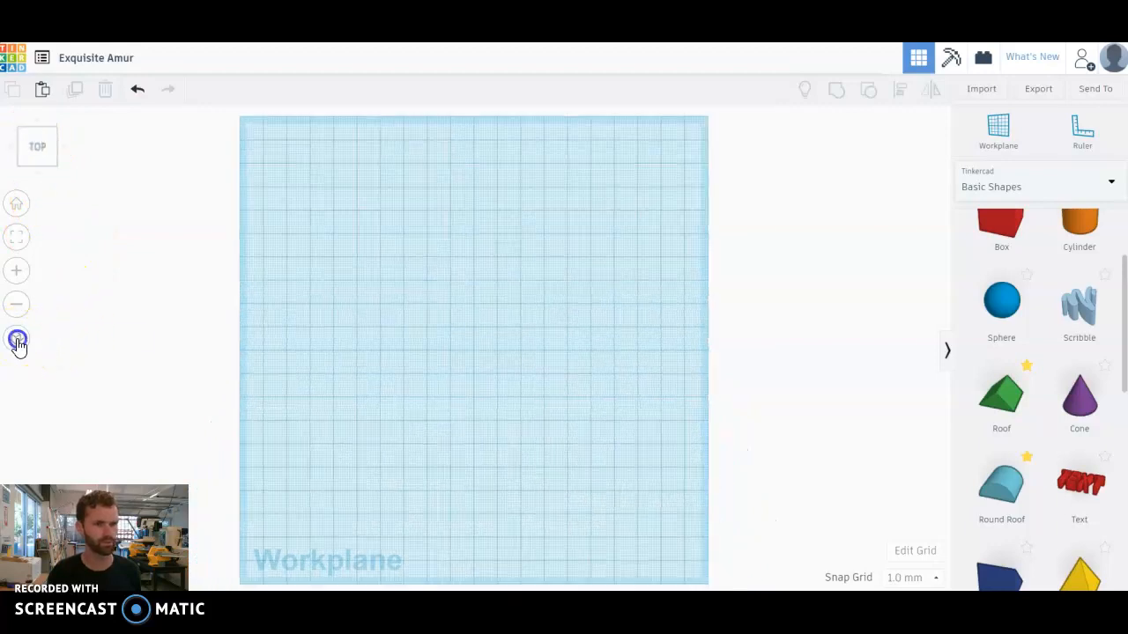
mouse_move(16, 338)
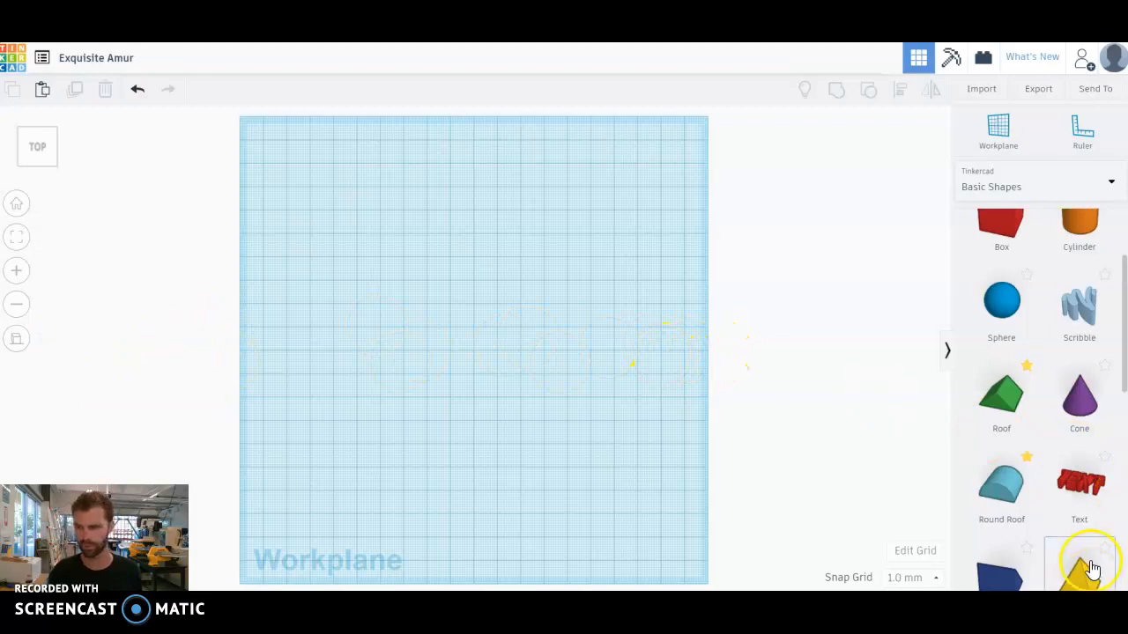
Place a Heart from Basic Shapes, enlarge it to about 48 by 40 mm, and move it left of centre.
scroll(down, 3)
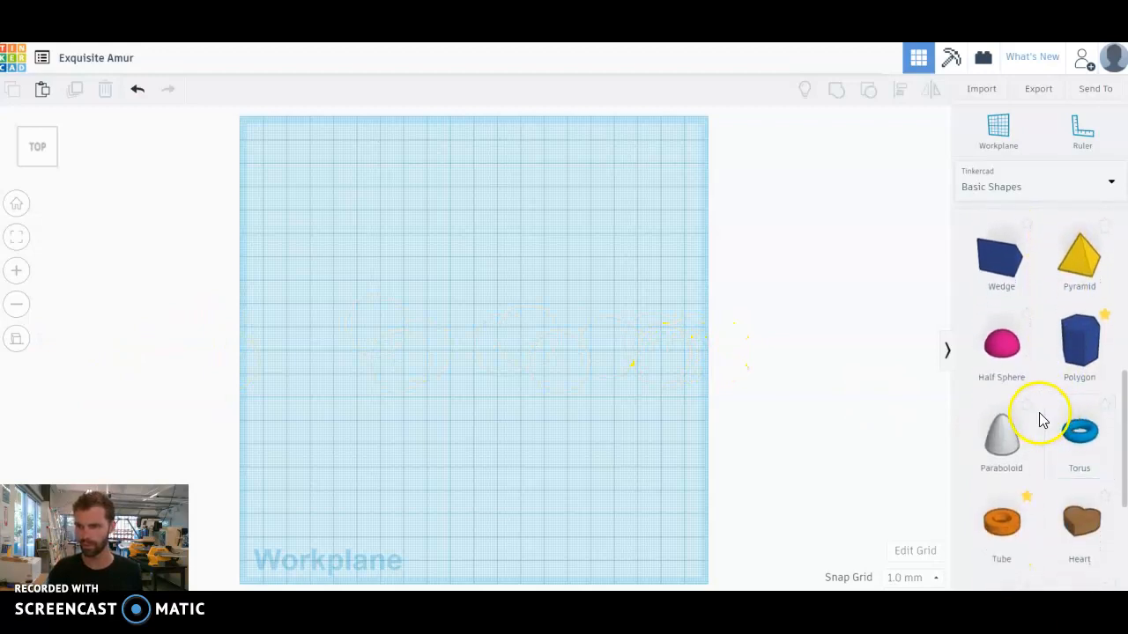
scroll(down, 3)
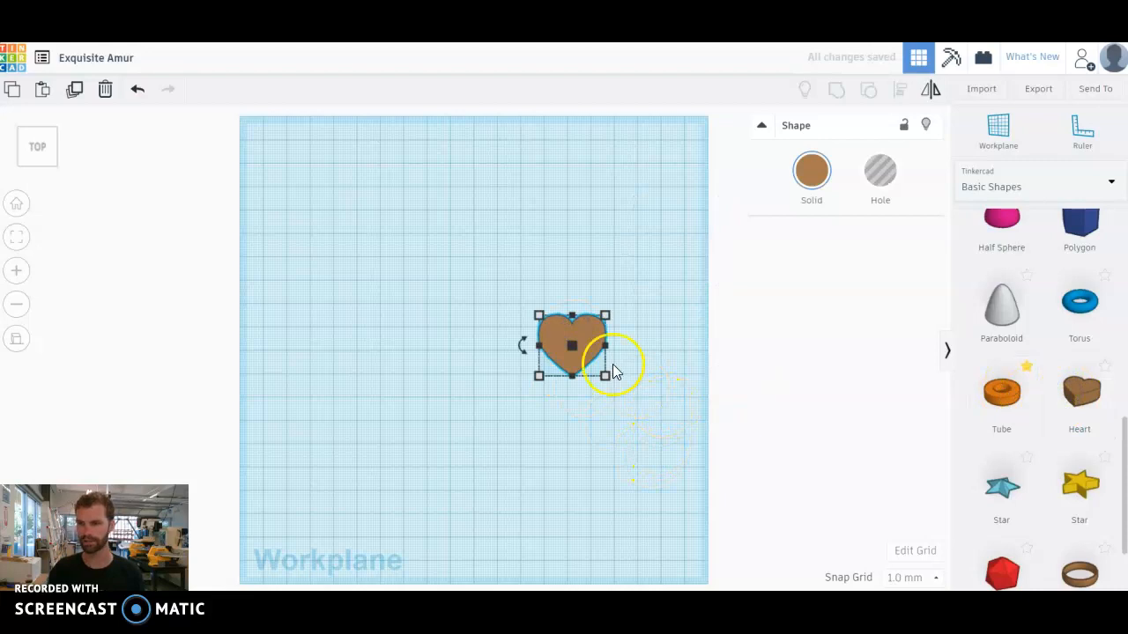
drag(538, 316, 460, 289)
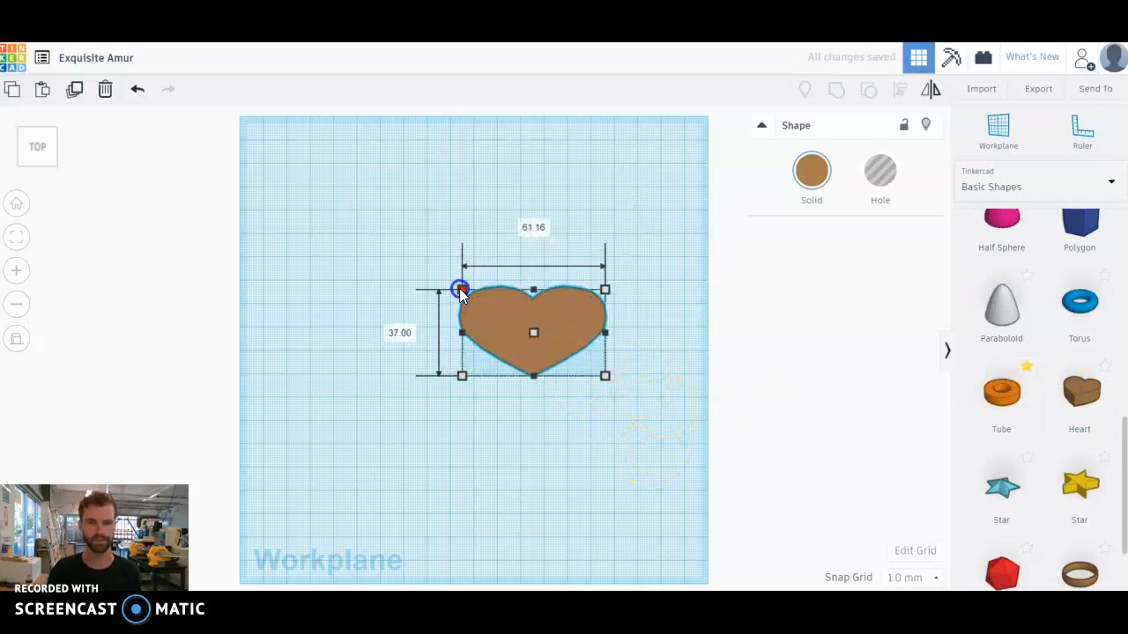
drag(461, 289, 492, 282)
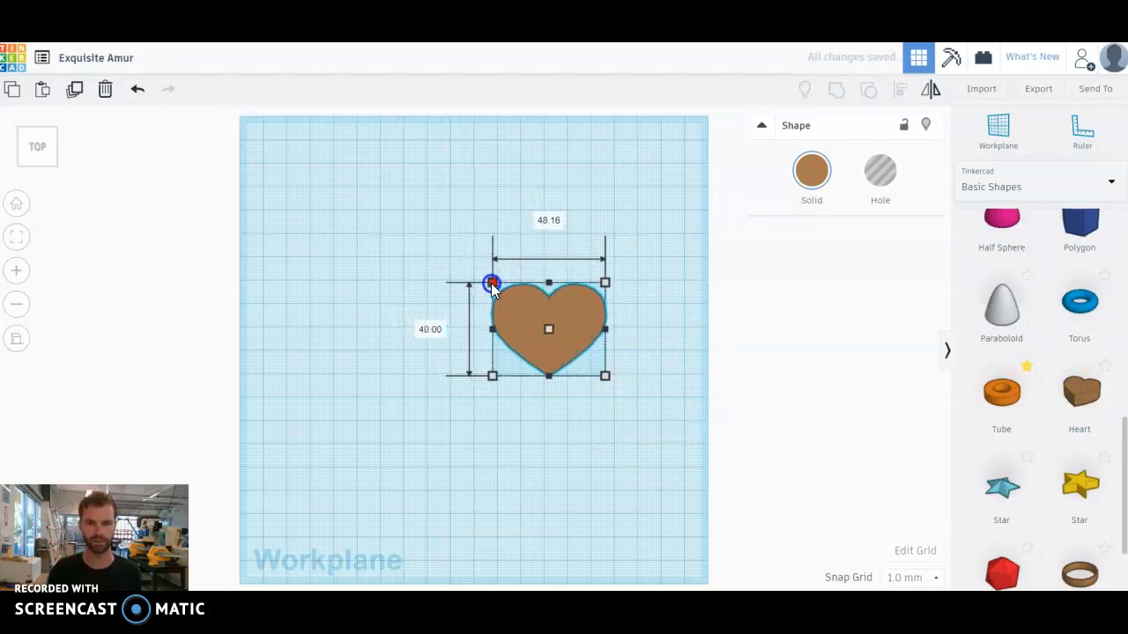
drag(491, 282, 514, 300)
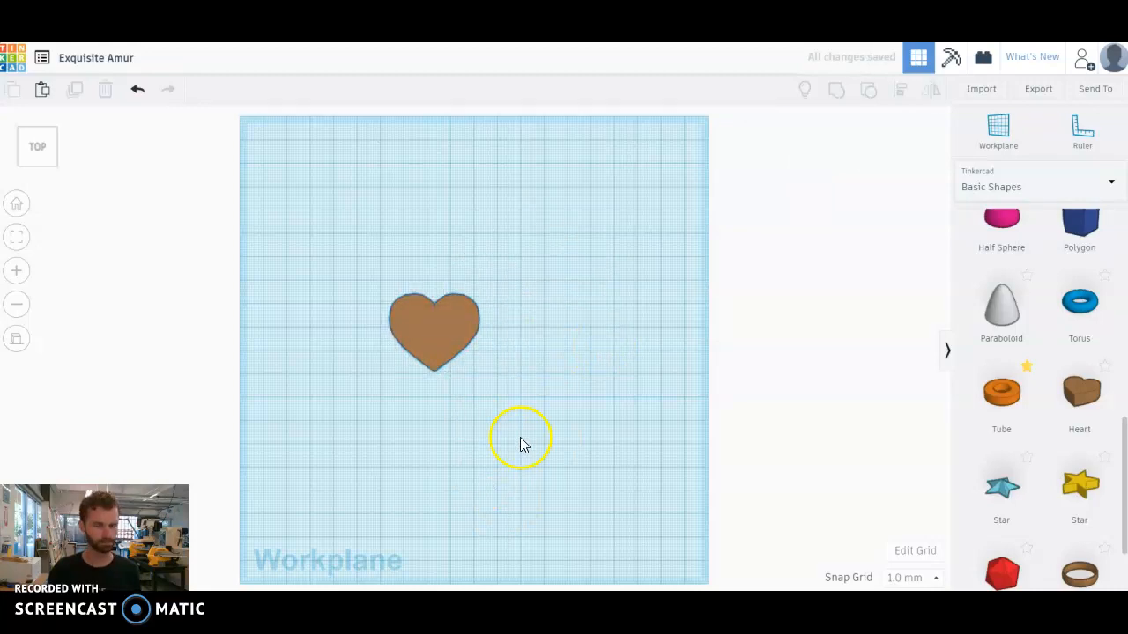
scroll(up, 3)
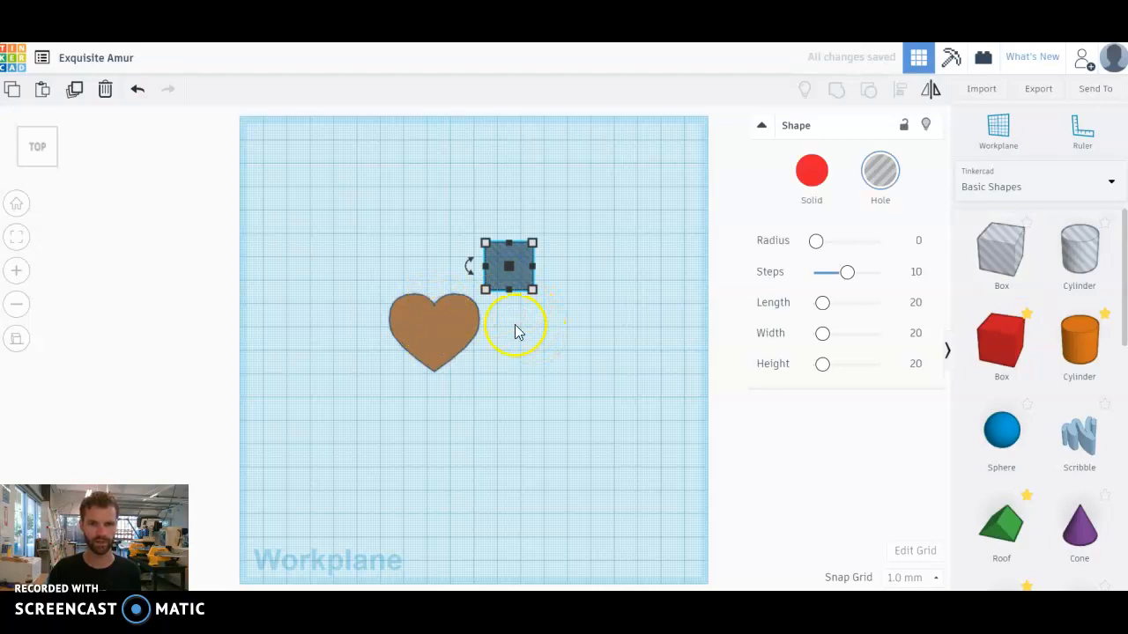
mouse_move(655, 356)
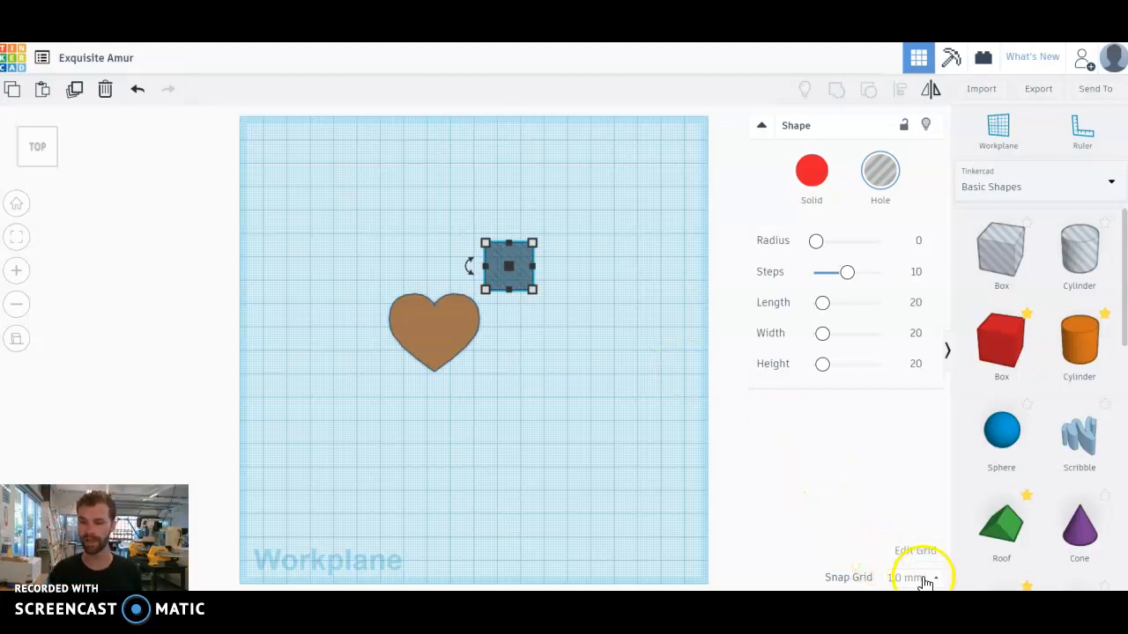
click(916, 549)
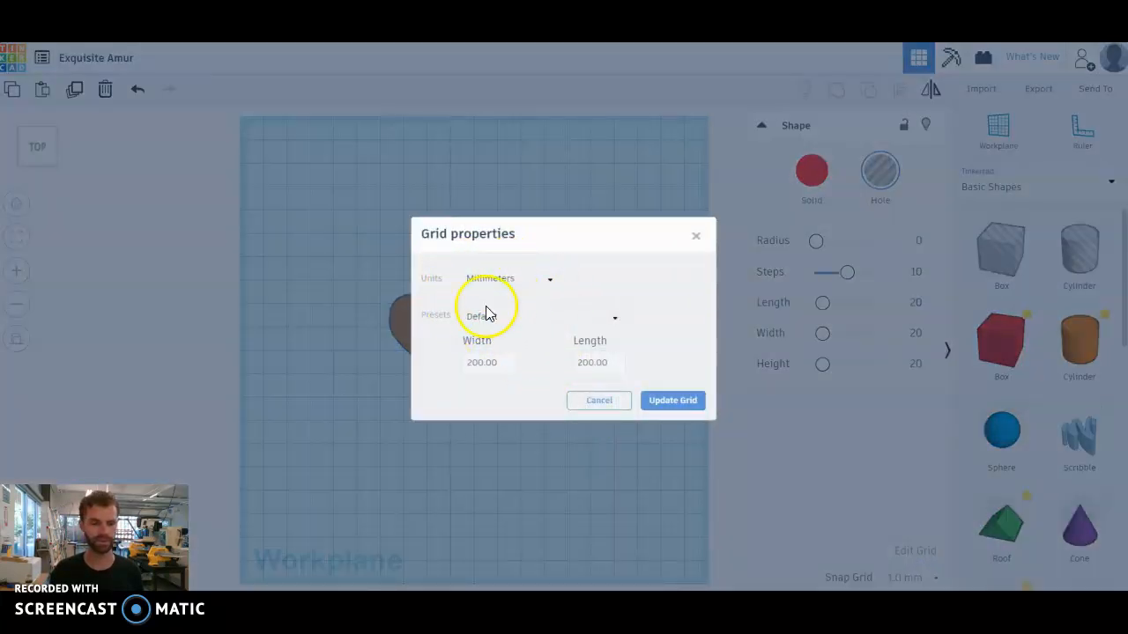
mouse_move(549, 308)
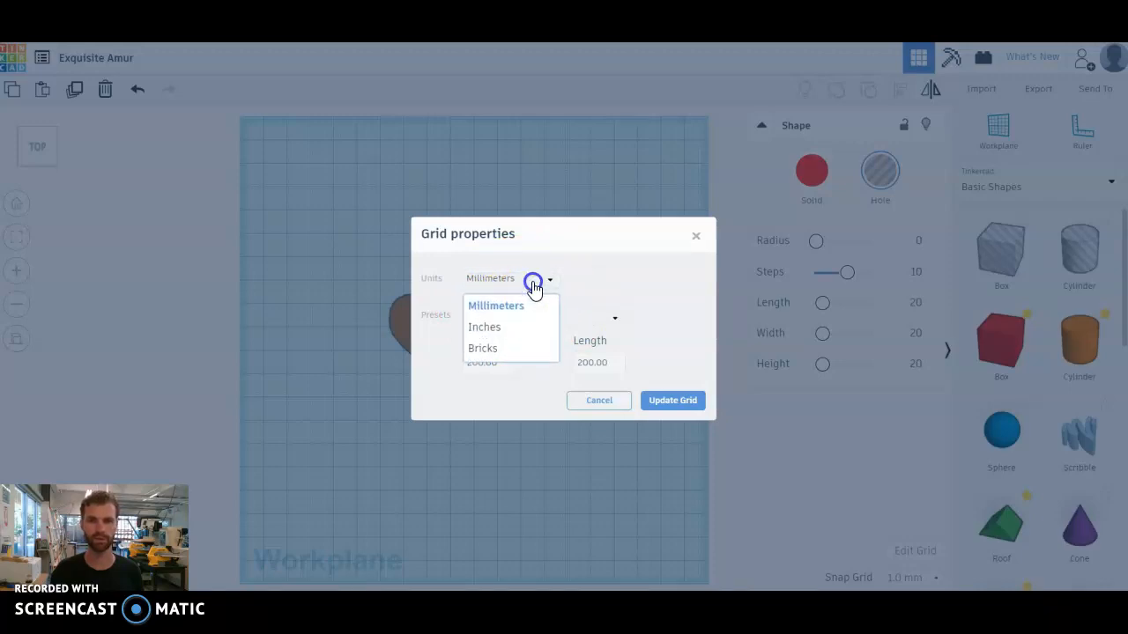
click(495, 305)
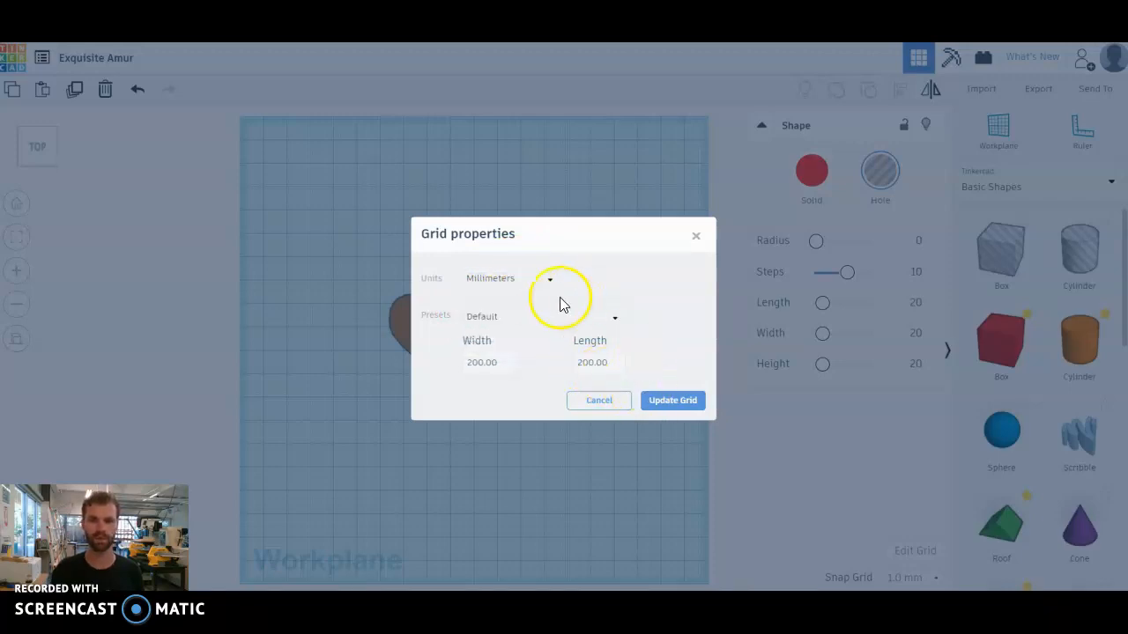
mouse_move(673, 400)
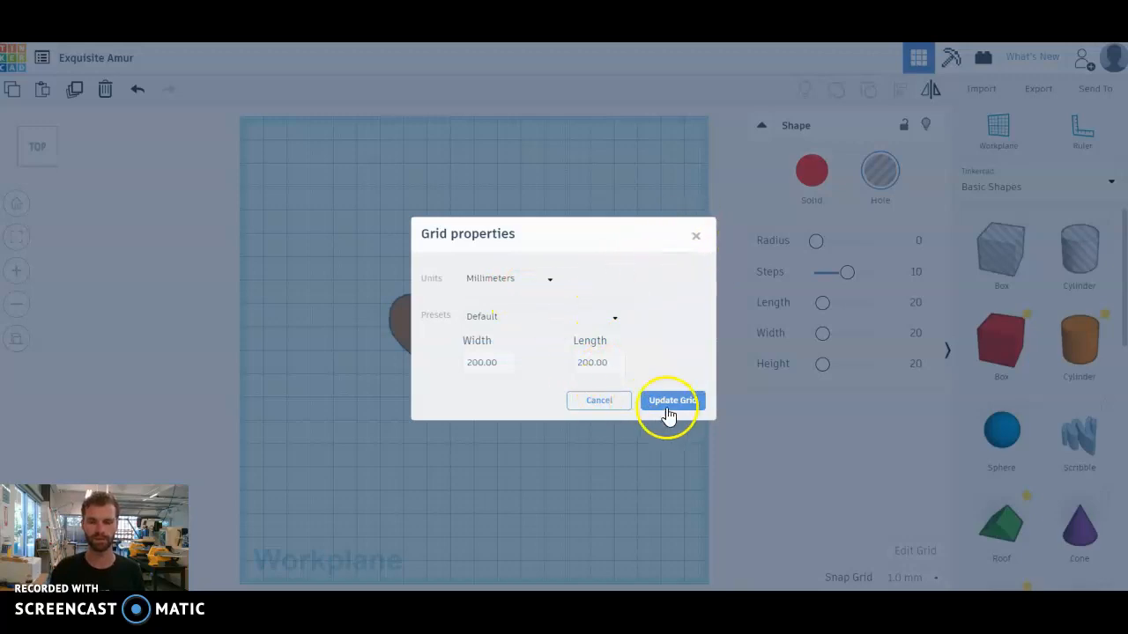
click(671, 402)
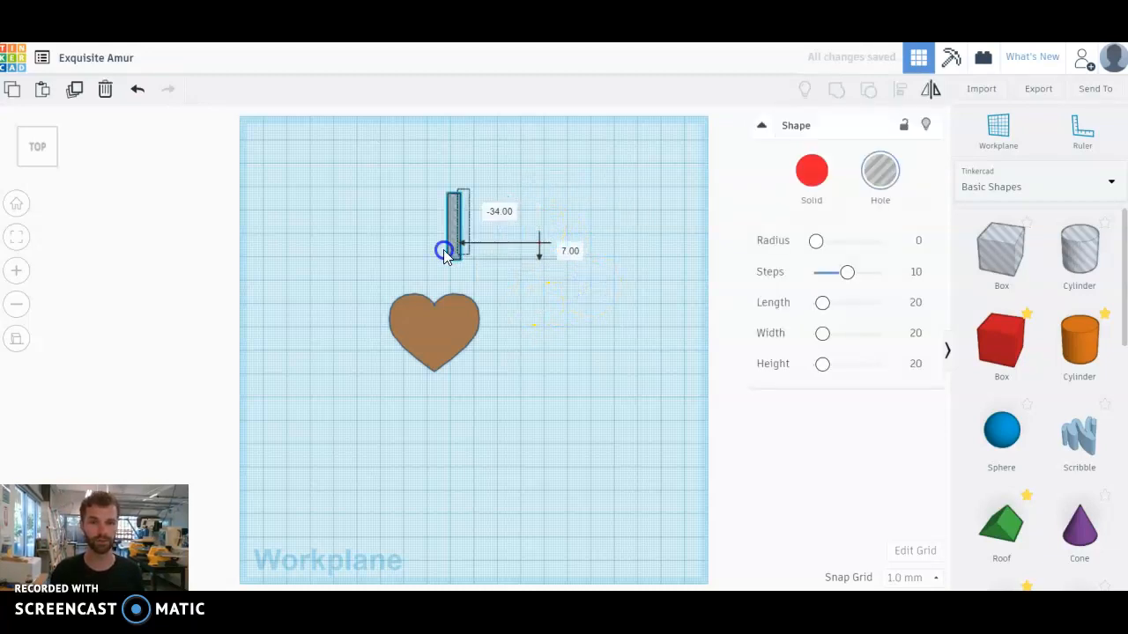
Move the thin slot into the heart's top and centre the two with Align.
drag(444, 251, 432, 314)
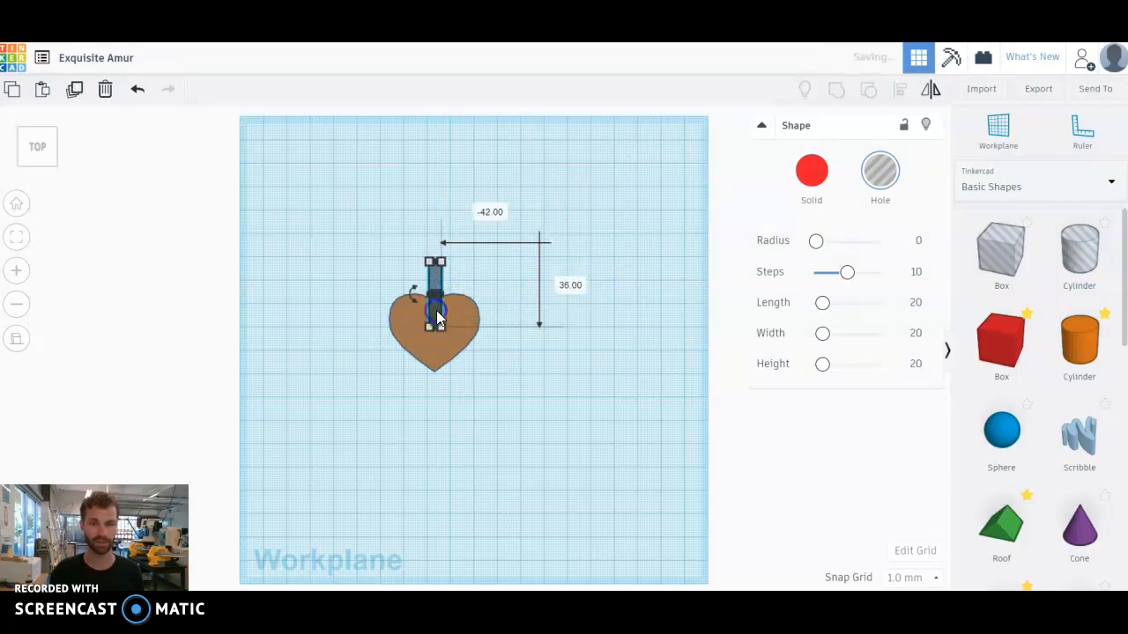
mouse_move(508, 379)
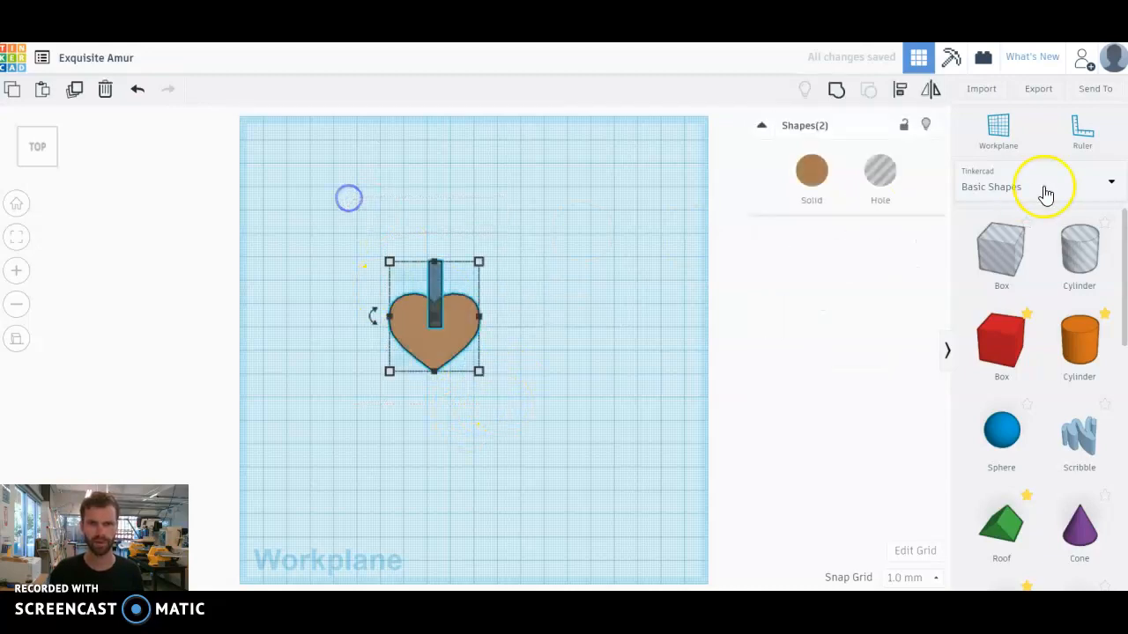
mouse_move(899, 91)
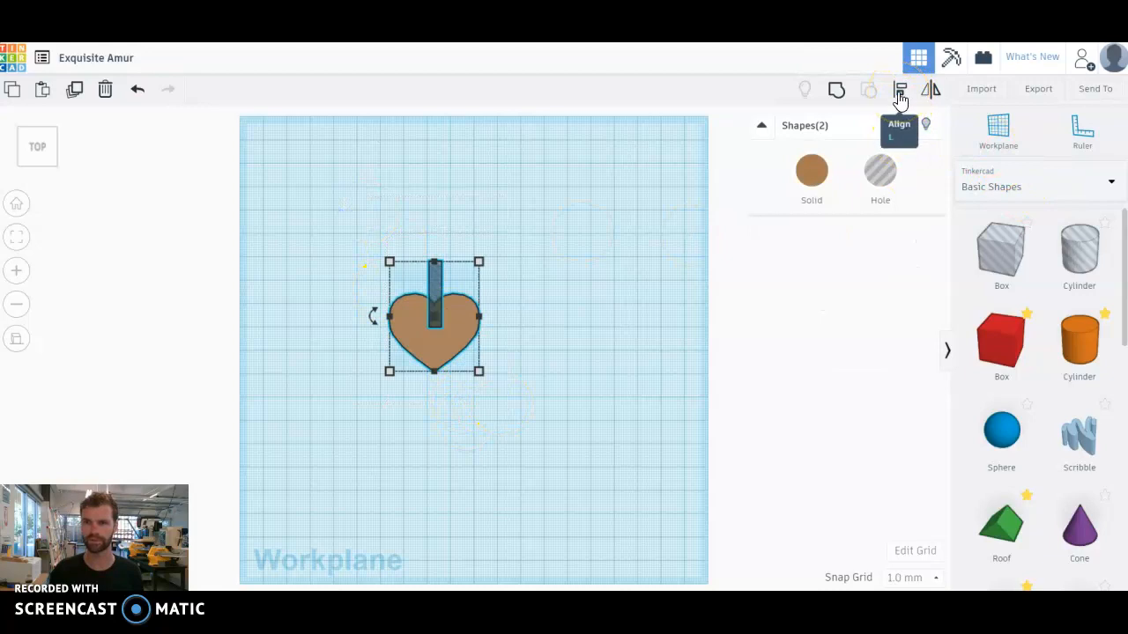
click(898, 88)
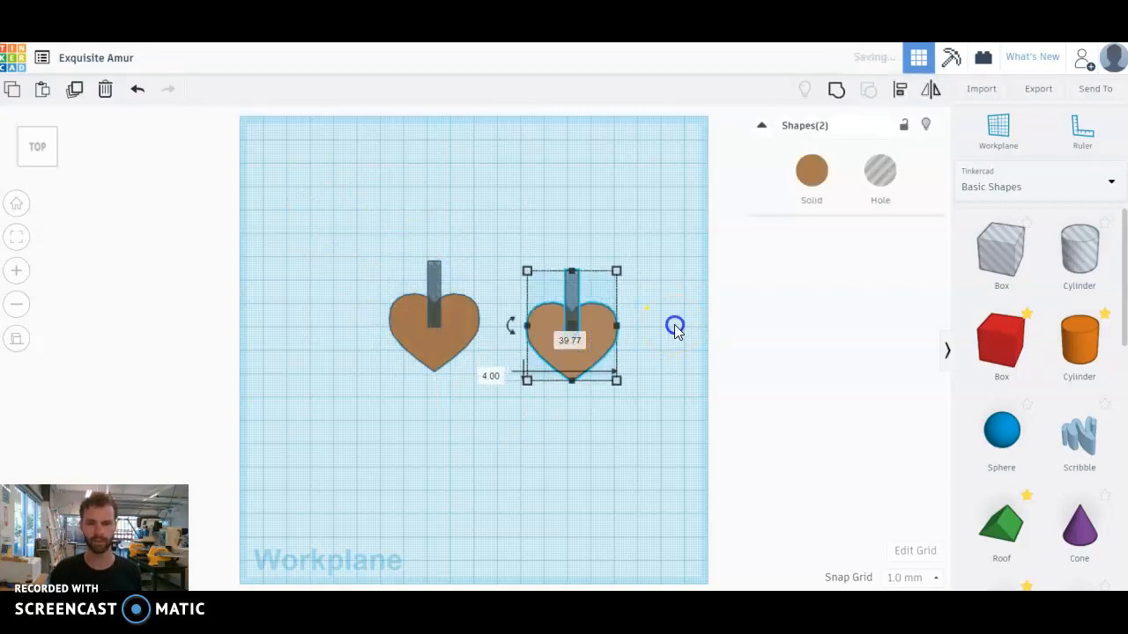
Drag the copied heart's slot downward so it runs out past the heart's bottom tip.
click(573, 291)
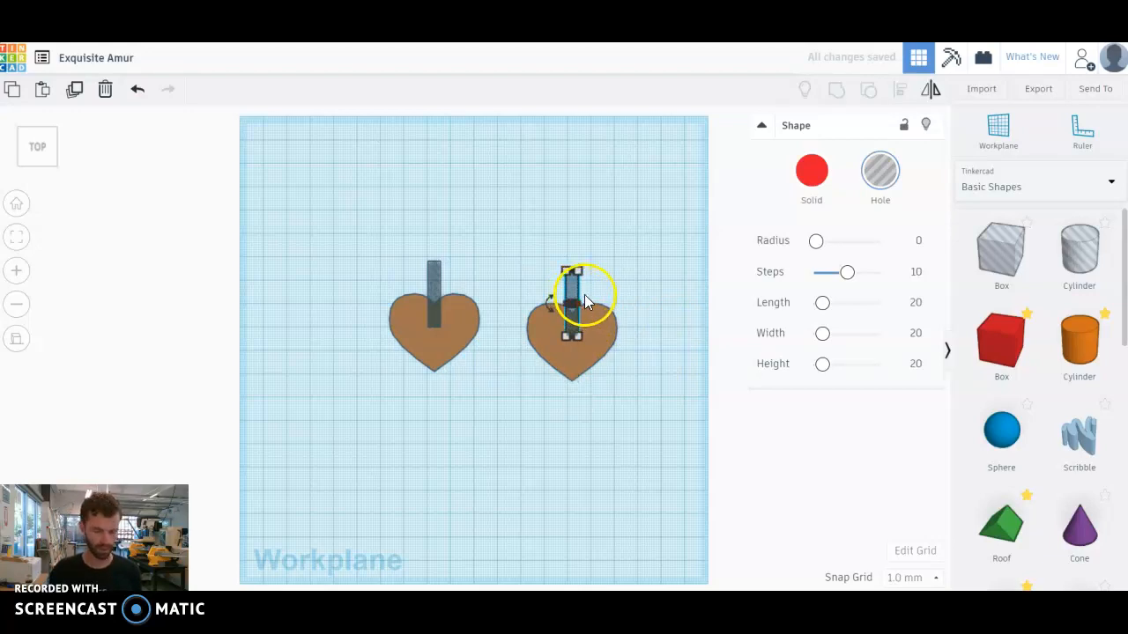
drag(571, 303, 590, 349)
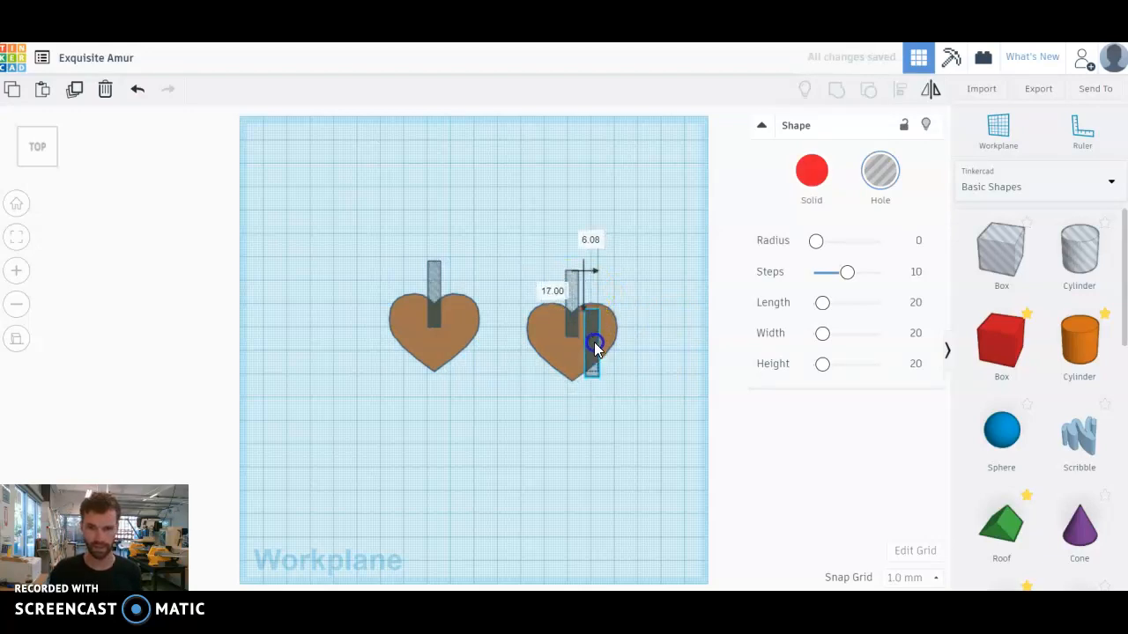
drag(595, 344, 578, 361)
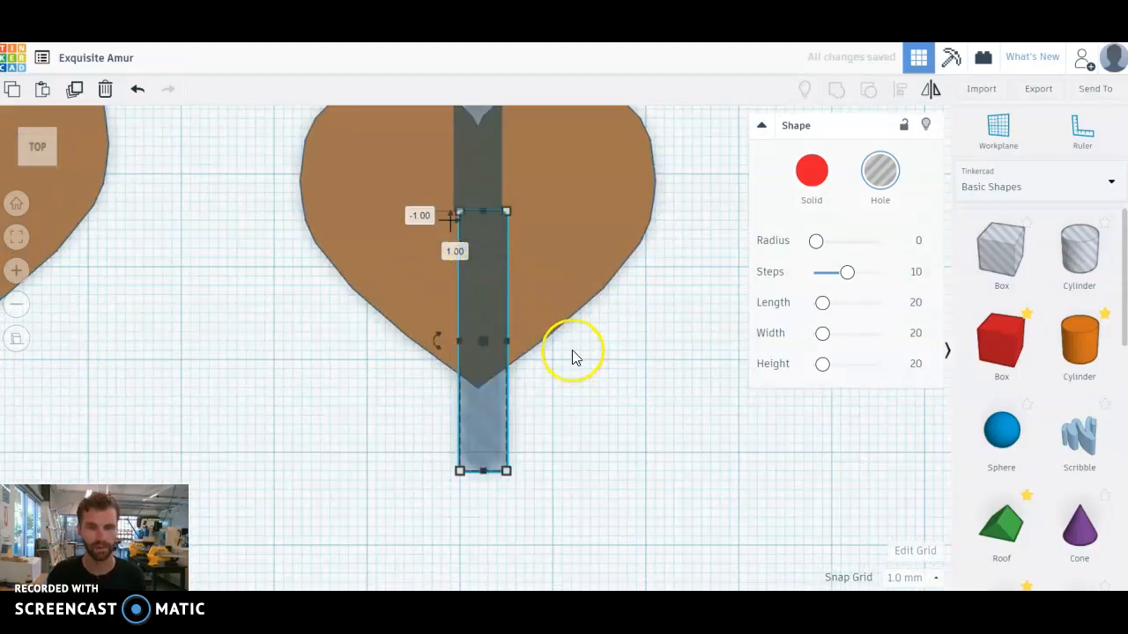
mouse_move(624, 384)
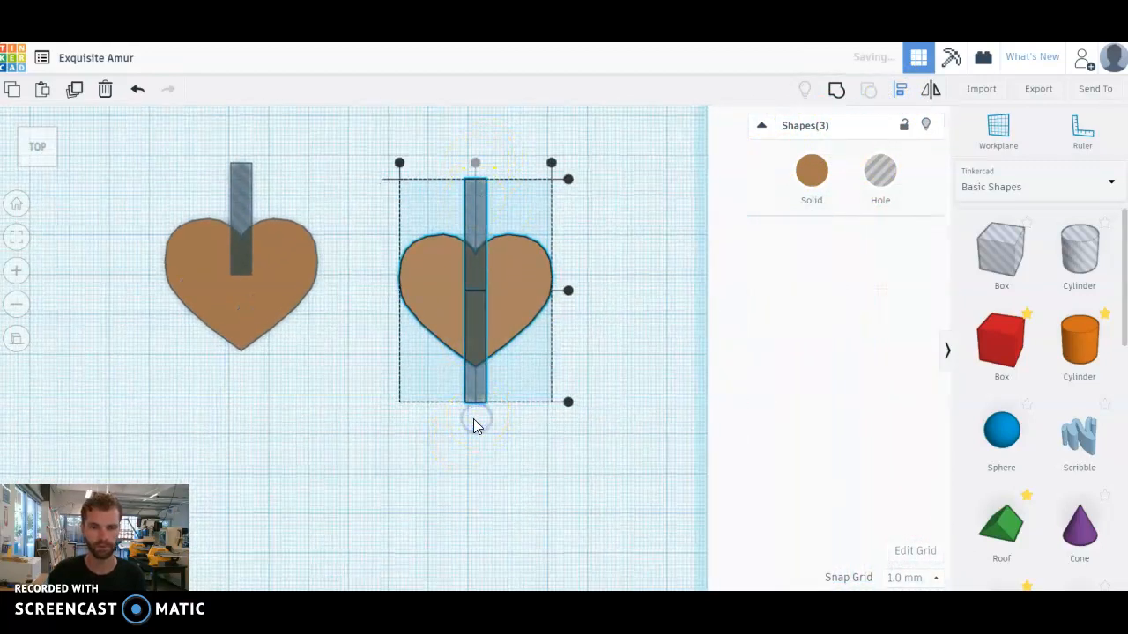
Delete the upper slot from the copied heart.
click(546, 215)
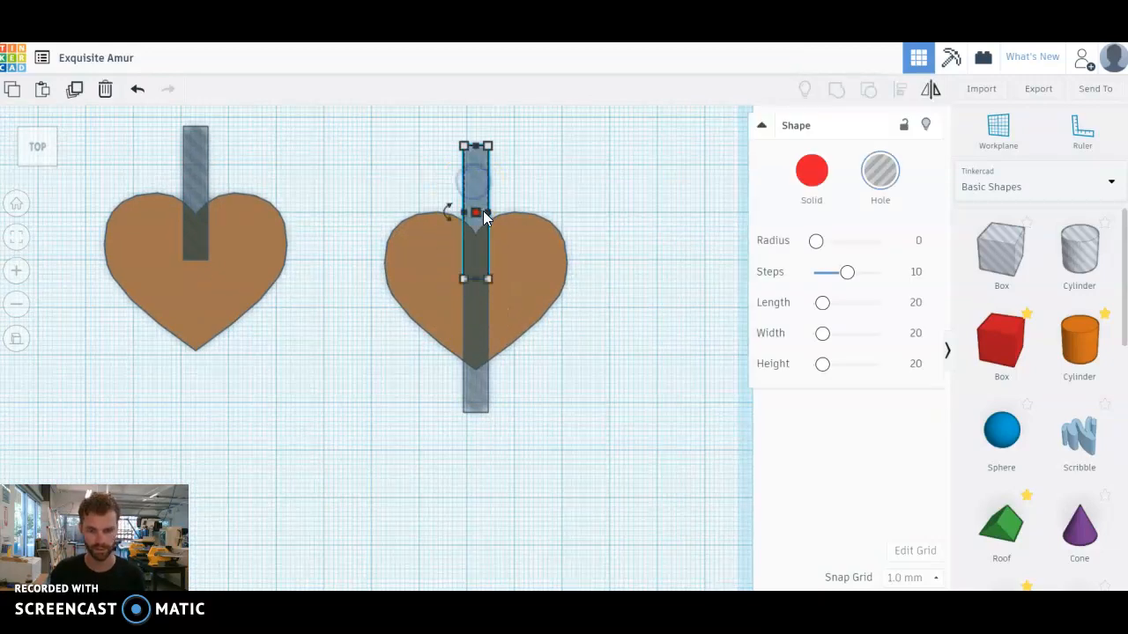
click(637, 444)
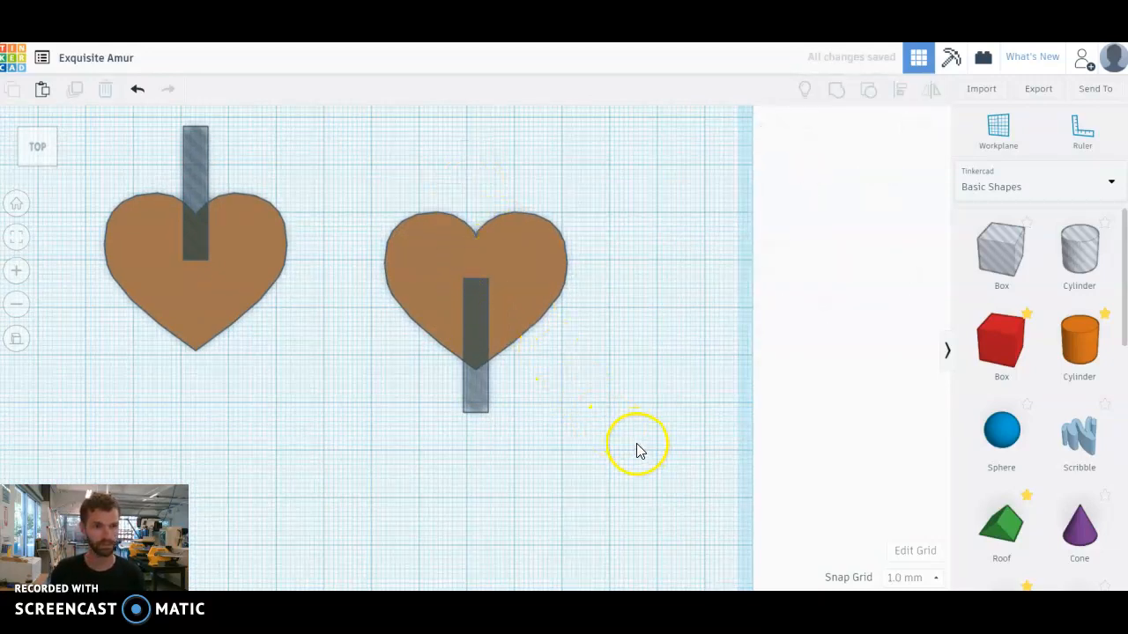
Group each heart with its slot: bottom notch in the copy, top notch in the original.
click(835, 88)
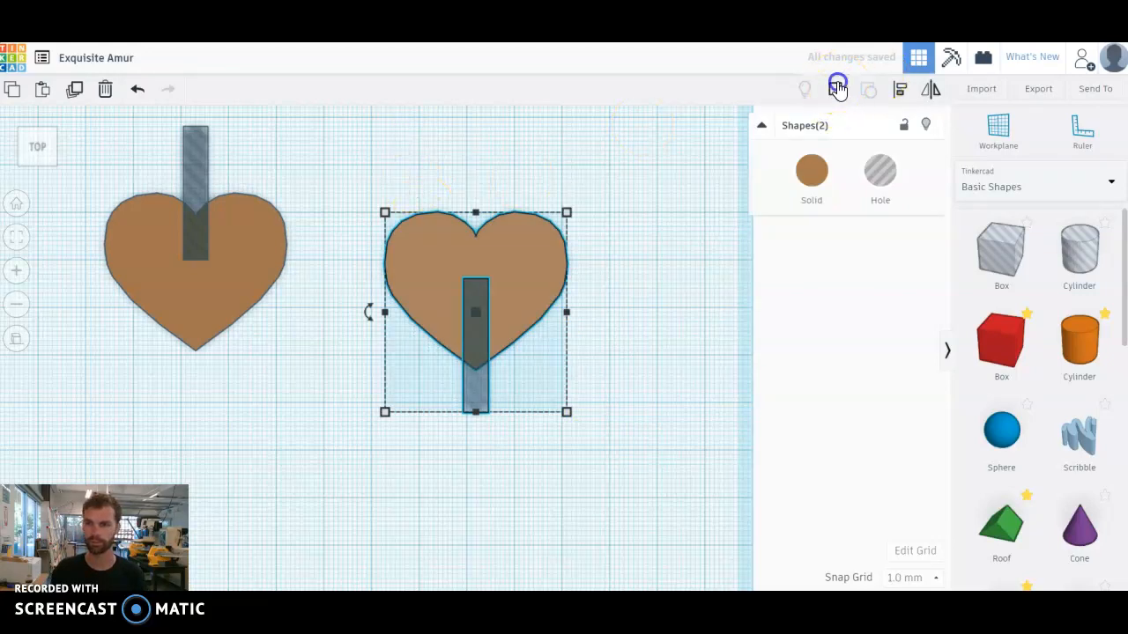
click(835, 88)
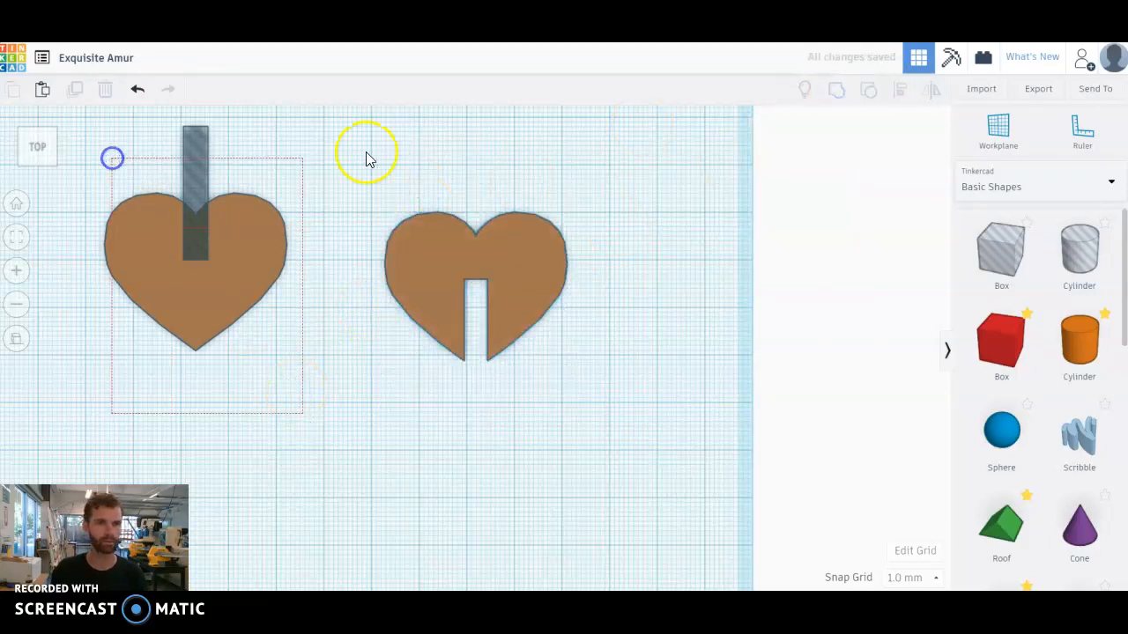
click(792, 353)
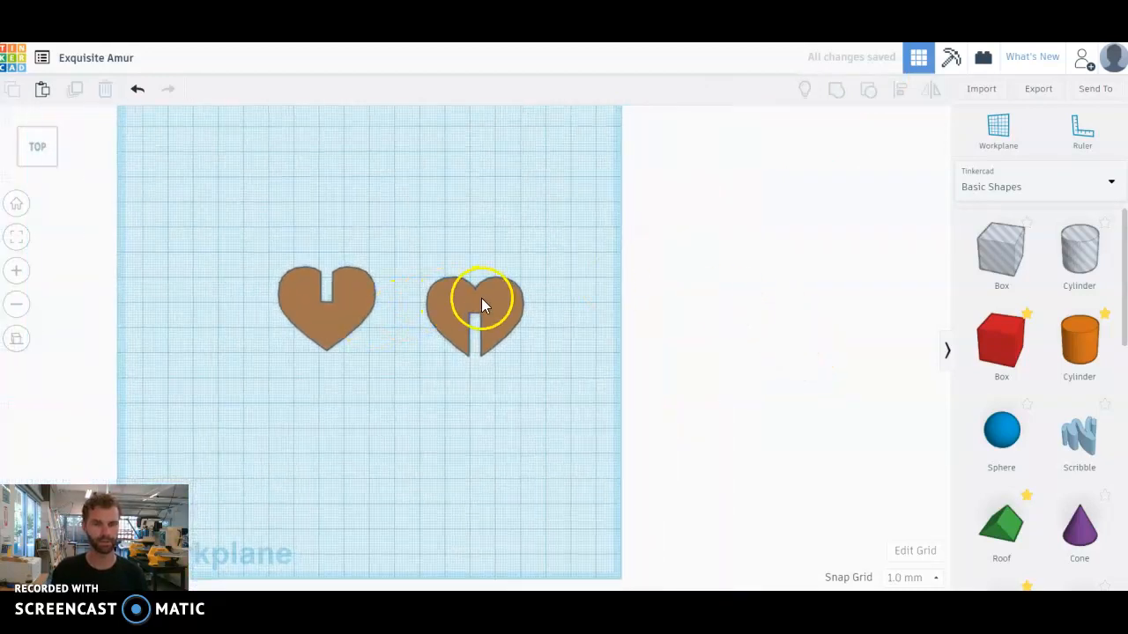
Slide the bottom-notched heart closer beside the top-notched one.
click(476, 308)
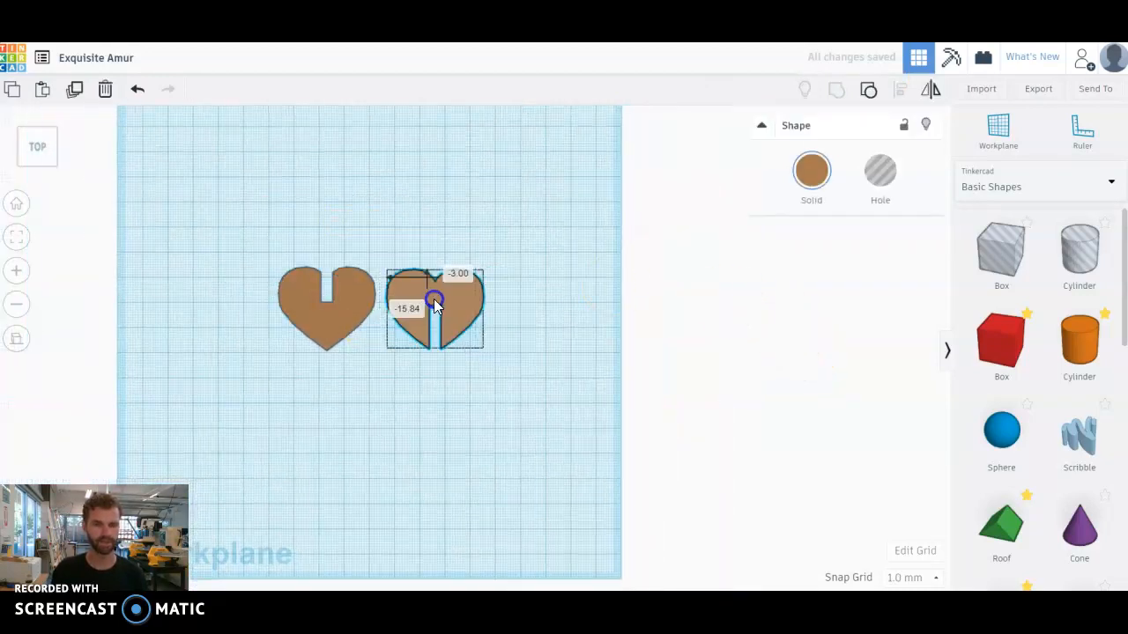